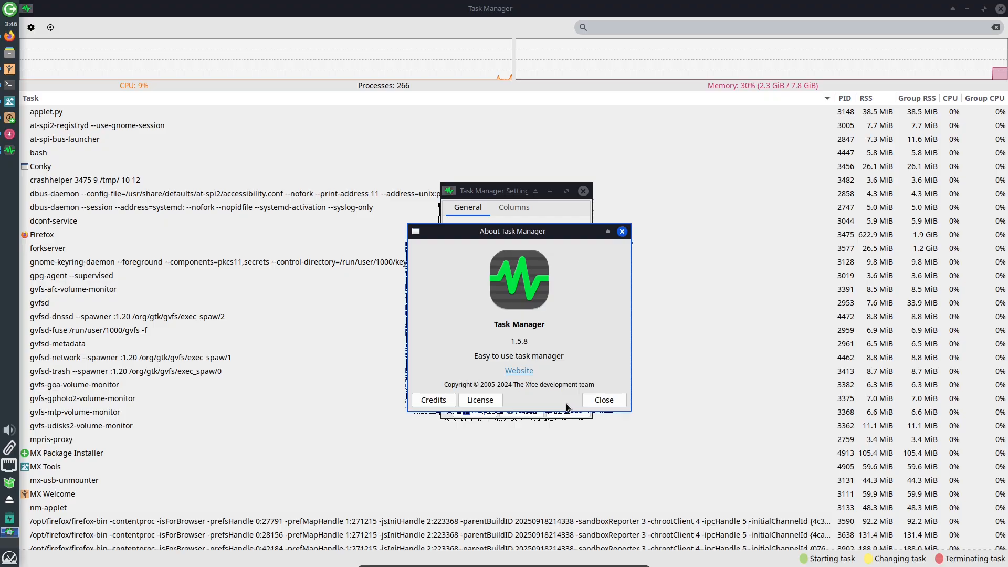
Close the About Task Manager and Settings dialogs, leaving the process list.
click(602, 399)
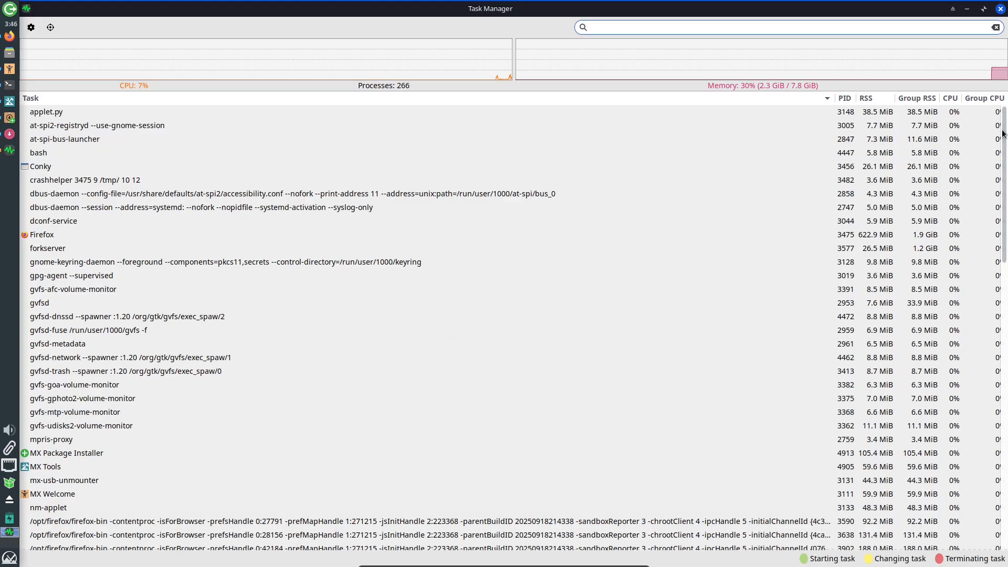
scroll(down, 3)
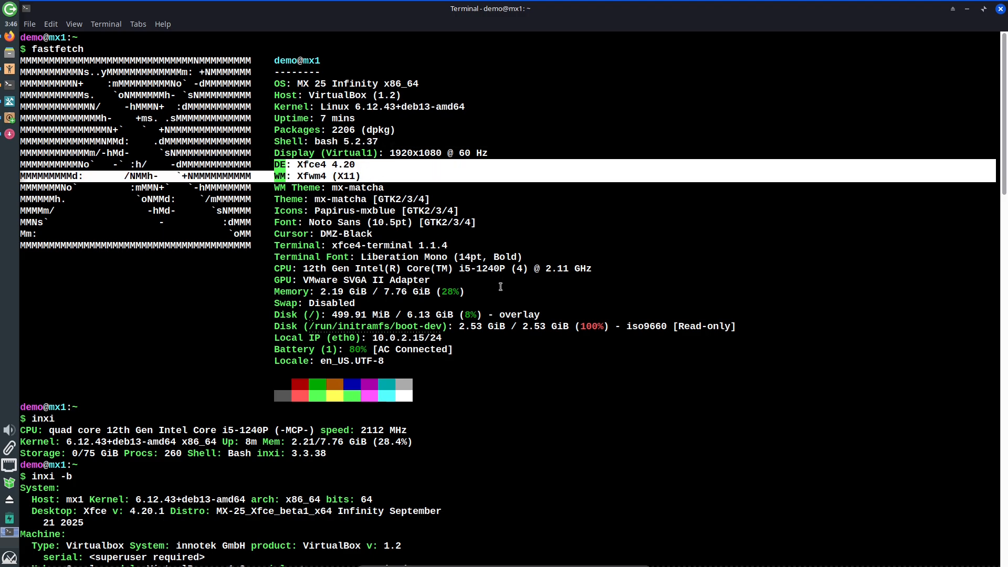
scroll(down, 3)
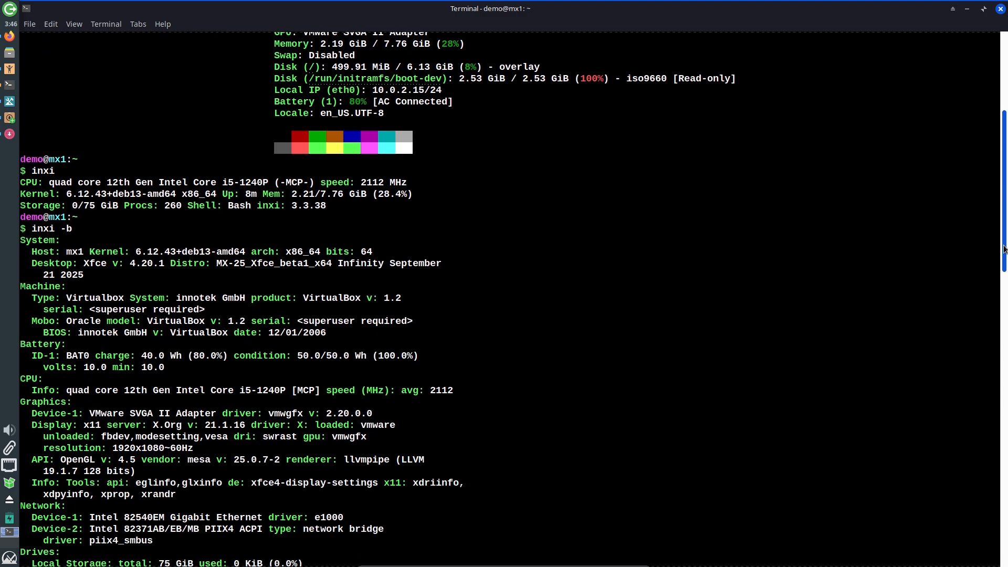
scroll(down, 3)
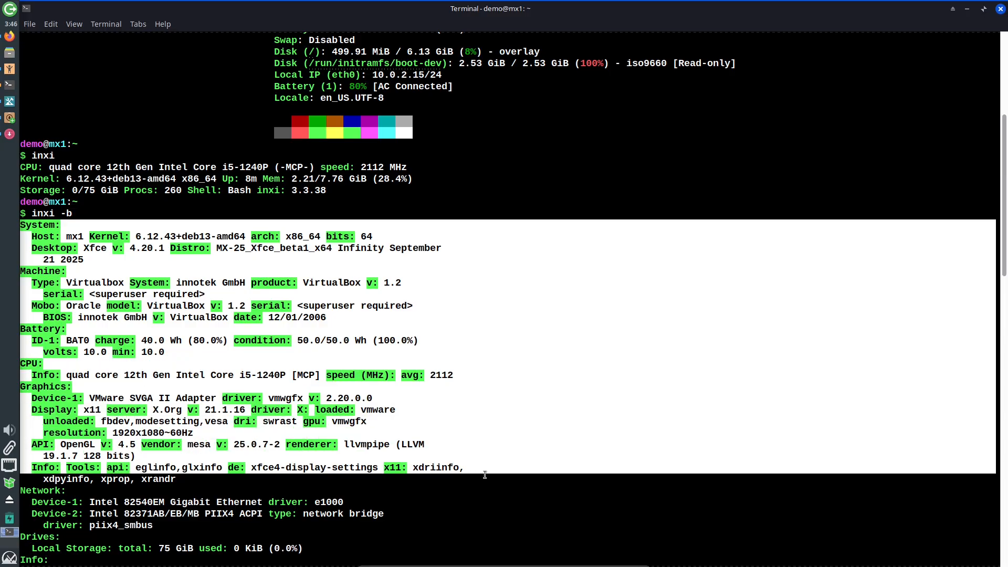
scroll(down, 3)
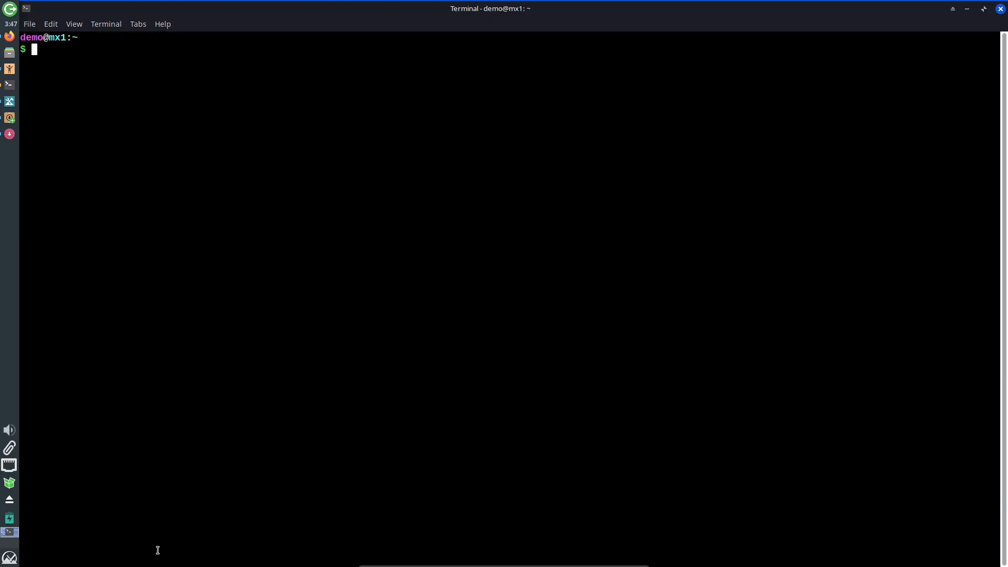
Run inxi -sv to get the verbose system report.
text(inxi -sv)
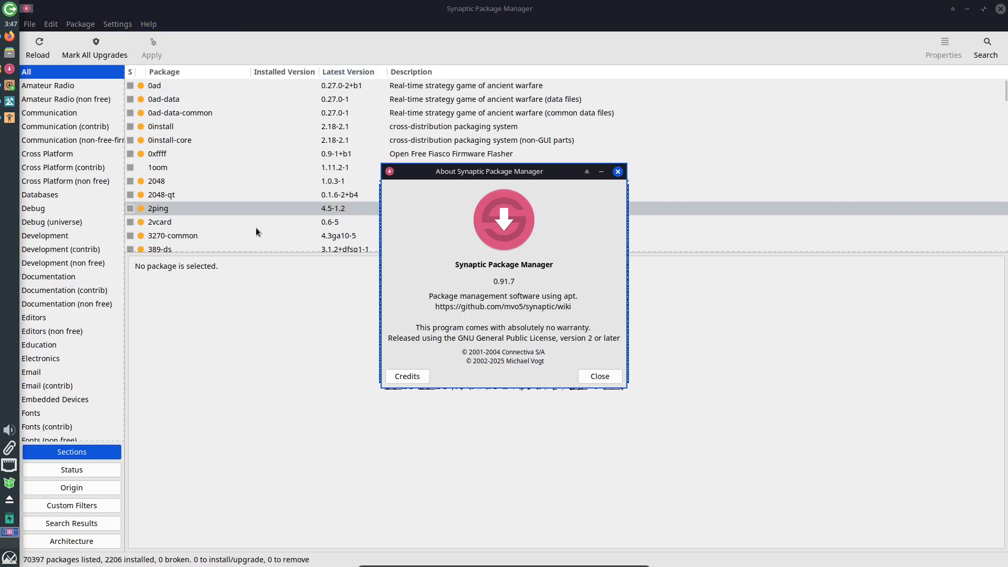
Dismiss the About Synaptic Package Manager dialog showing version 0.91.7.
click(598, 376)
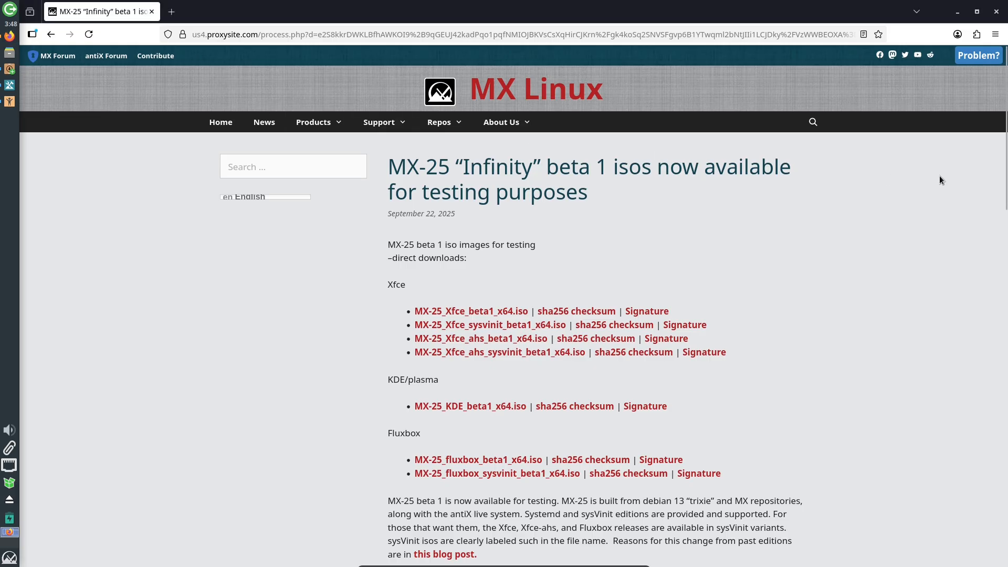
Select the MX-25 Infinity beta headline and scroll to the ISO downloads and release notes.
drag(388, 166, 586, 191)
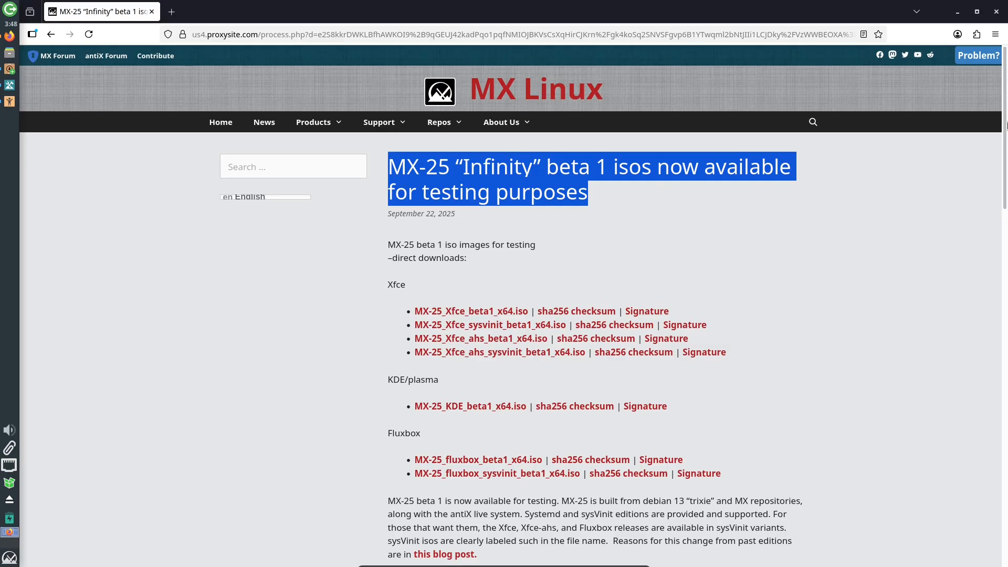
scroll(down, 3)
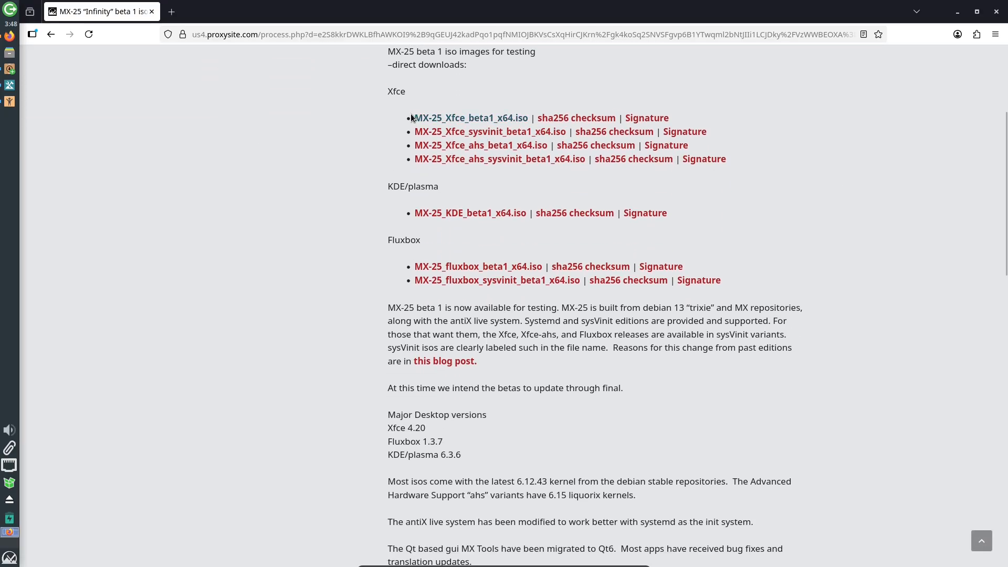
mouse_move(496, 214)
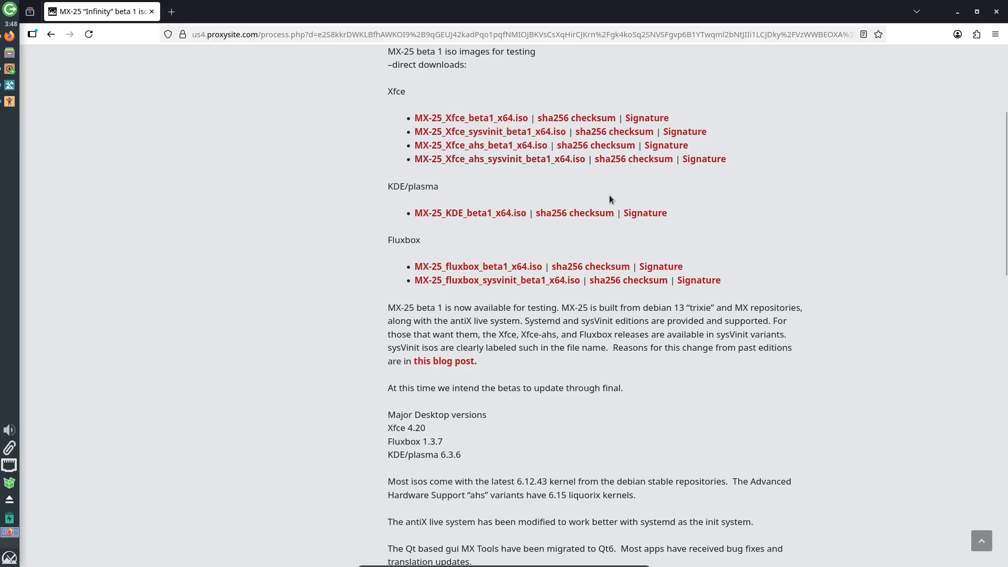
scroll(down, 3)
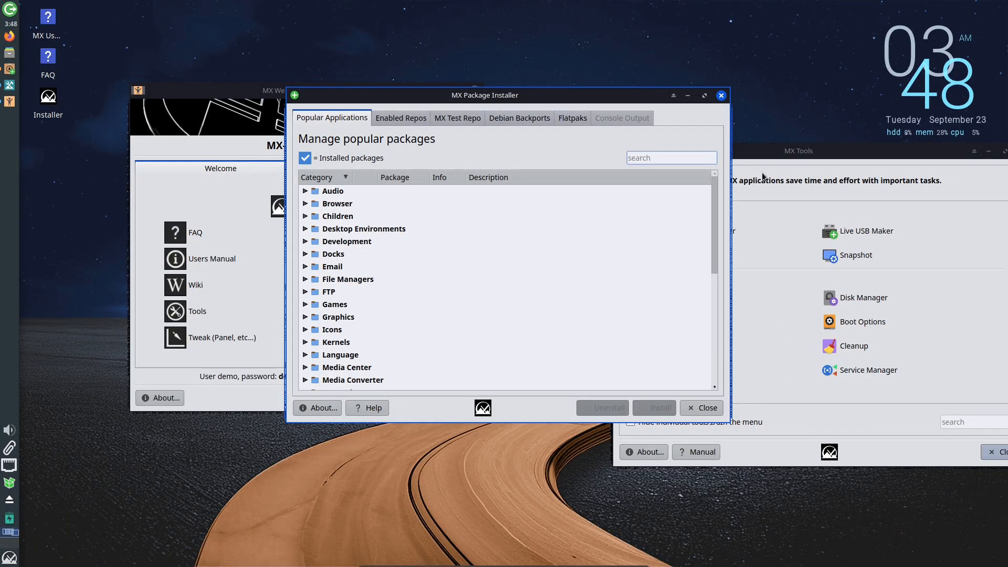
Maximize MX Welcome, then show the MX Tools catalogue full-screen.
click(283, 90)
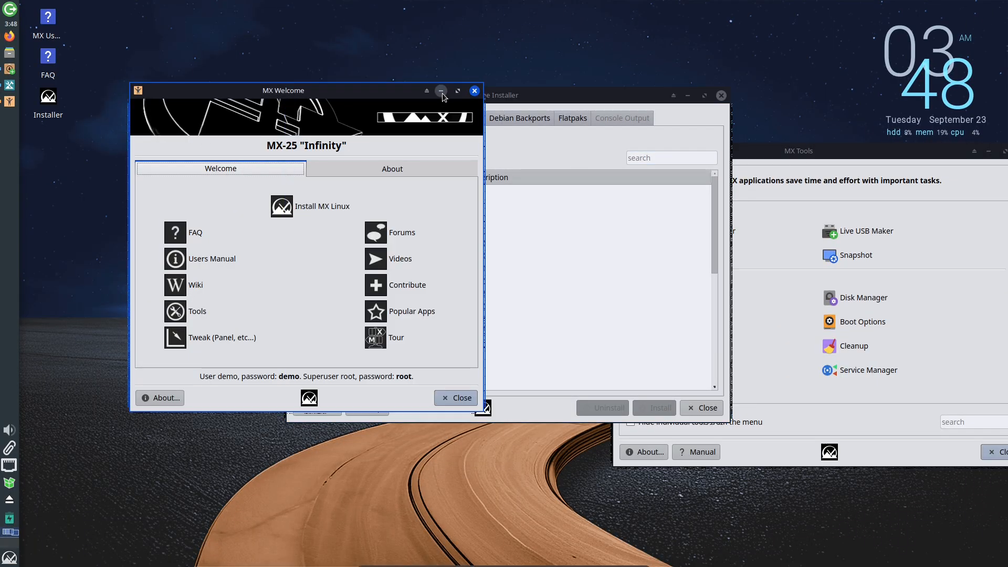
click(458, 90)
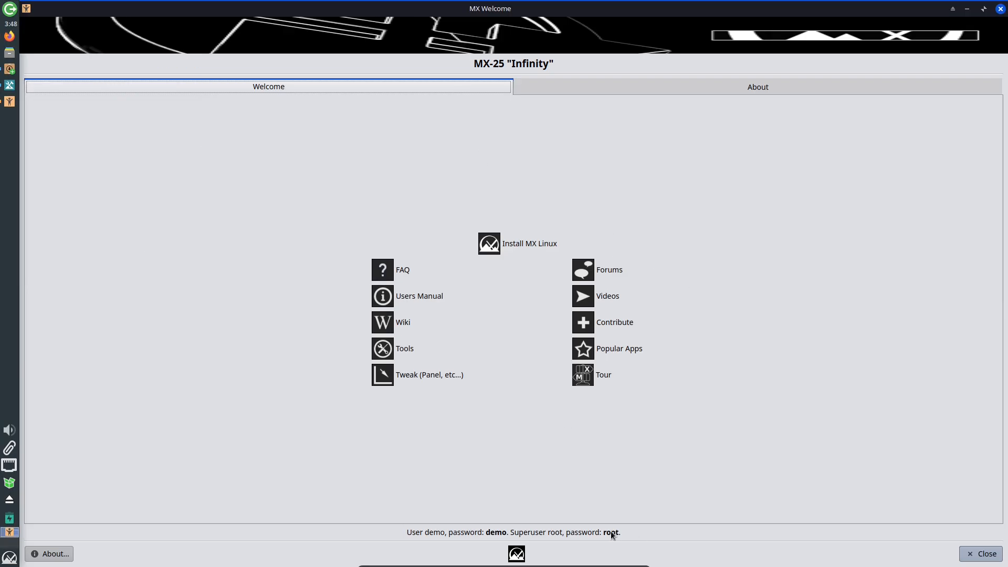
click(757, 86)
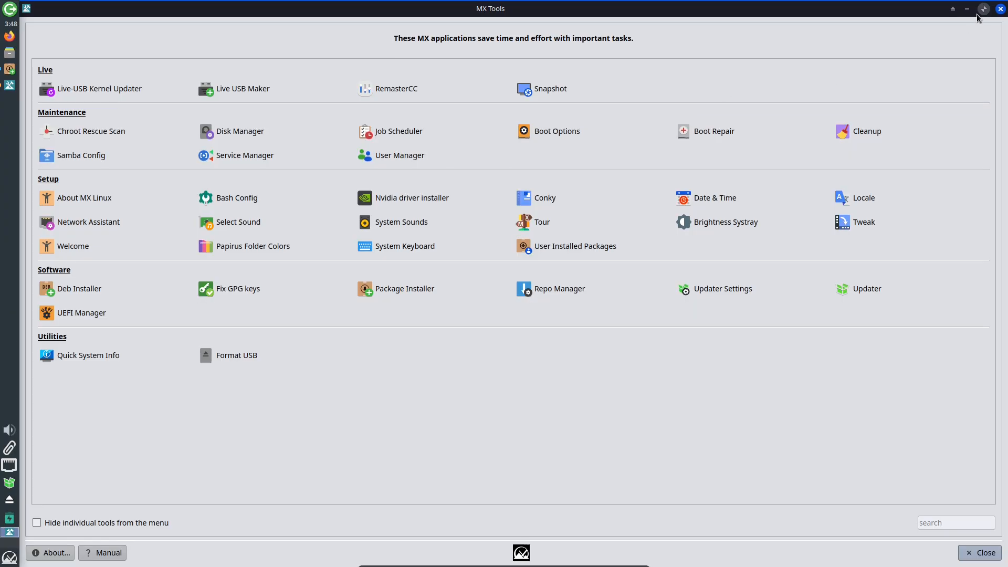
In MX Package Installer, expand the Browser category under Popular Applications.
click(404, 288)
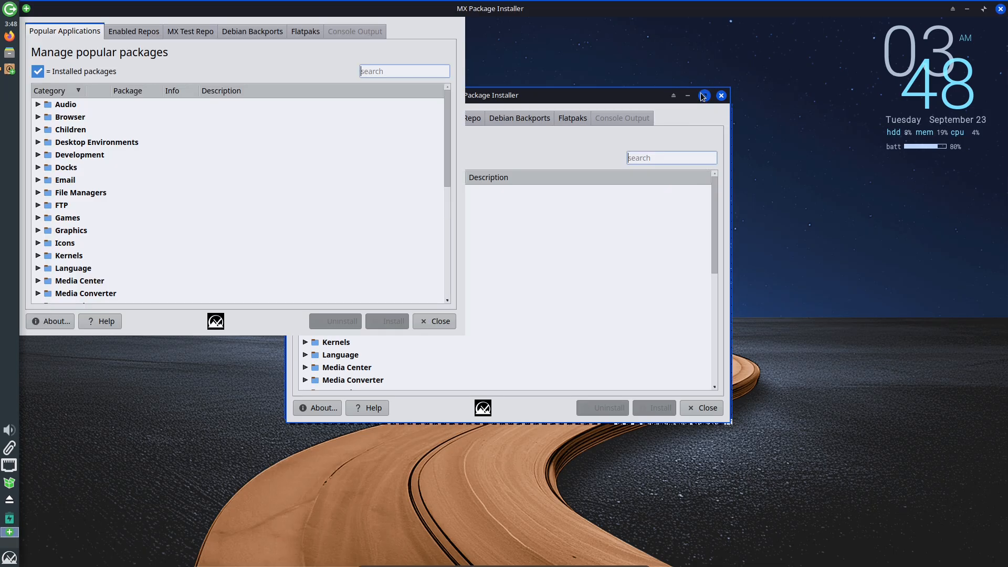
click(721, 95)
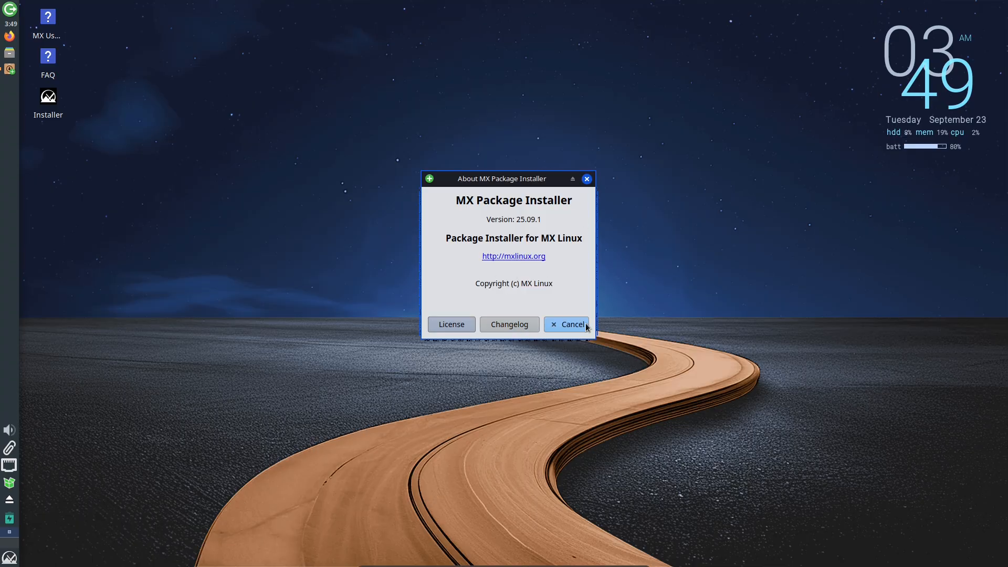
click(567, 324)
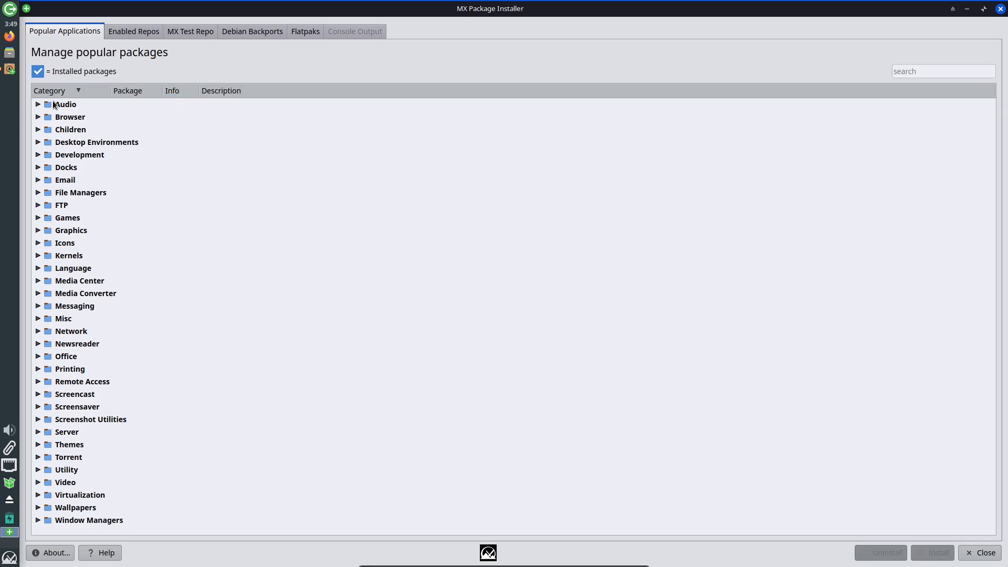
click(38, 116)
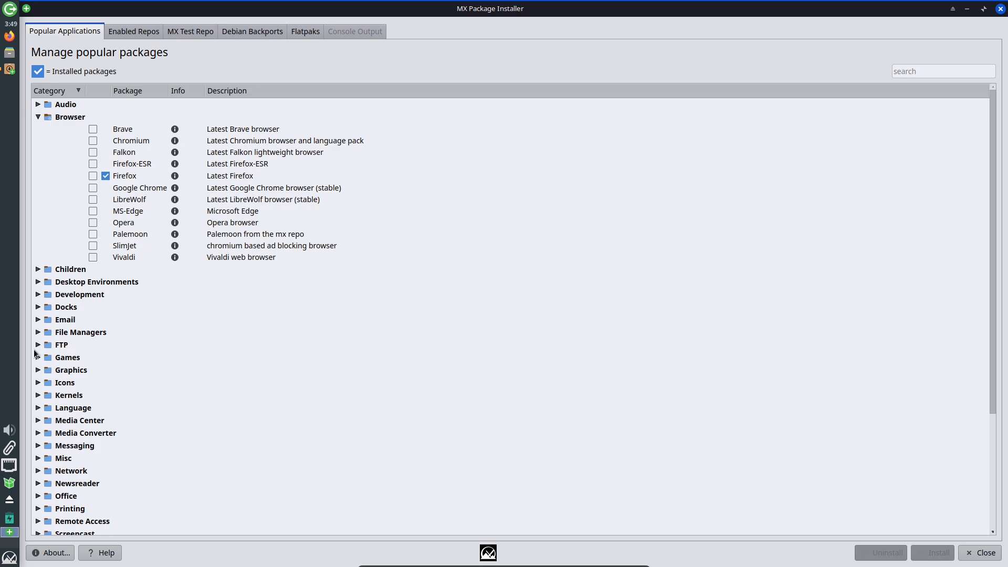
Browse the Enabled Repos, MX Test Repo, Debian Backports and Flatpaks package lists.
click(133, 31)
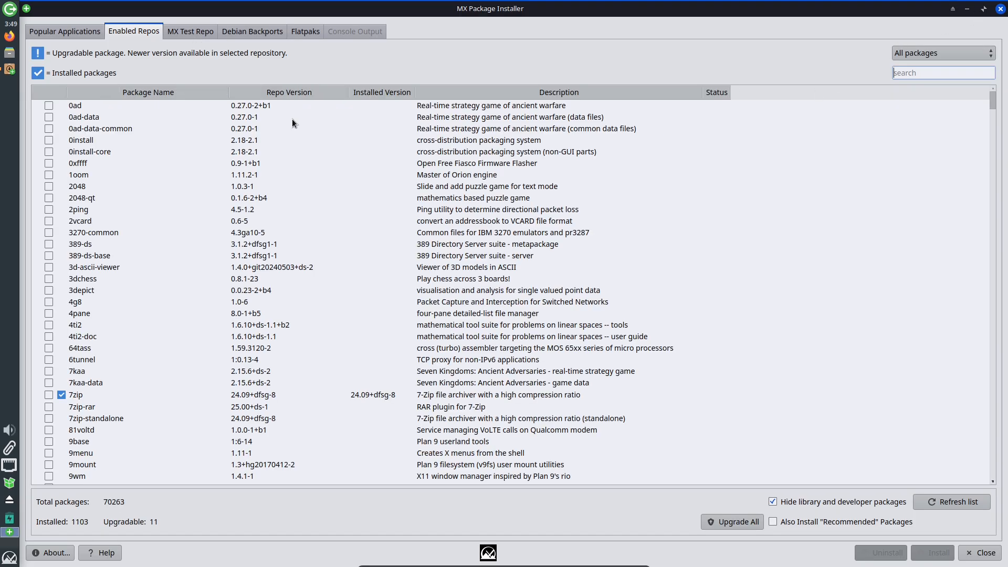
click(190, 31)
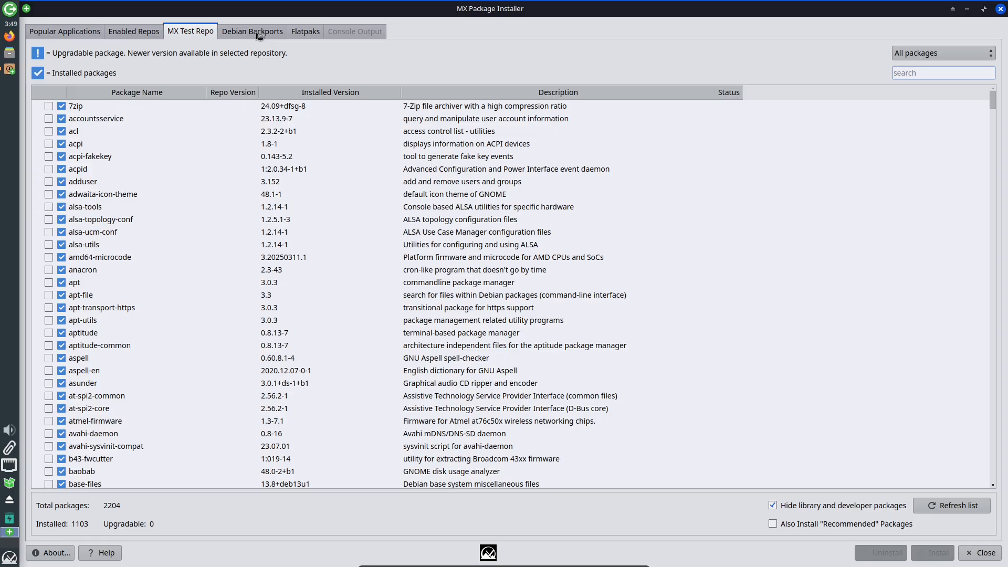
click(252, 31)
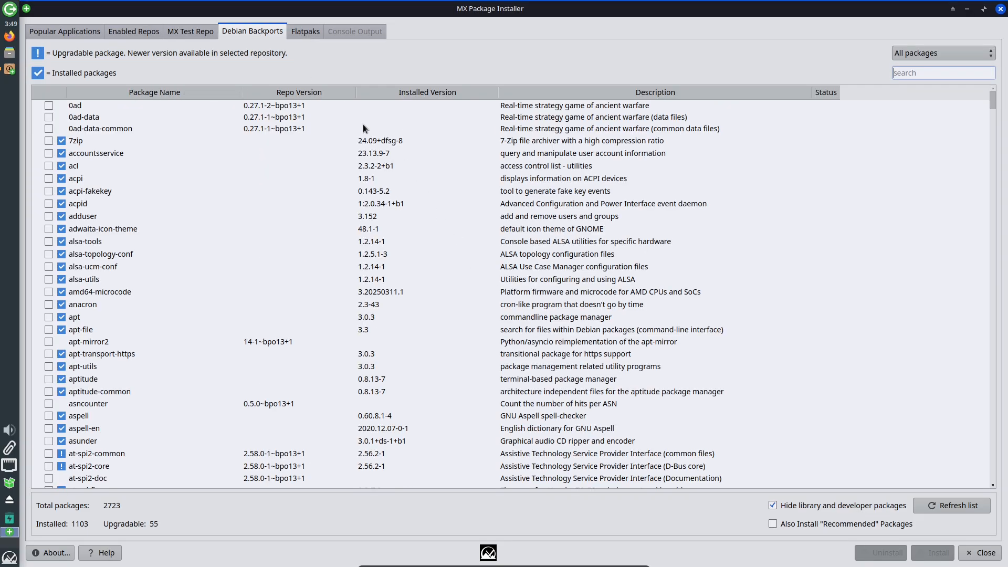
click(304, 31)
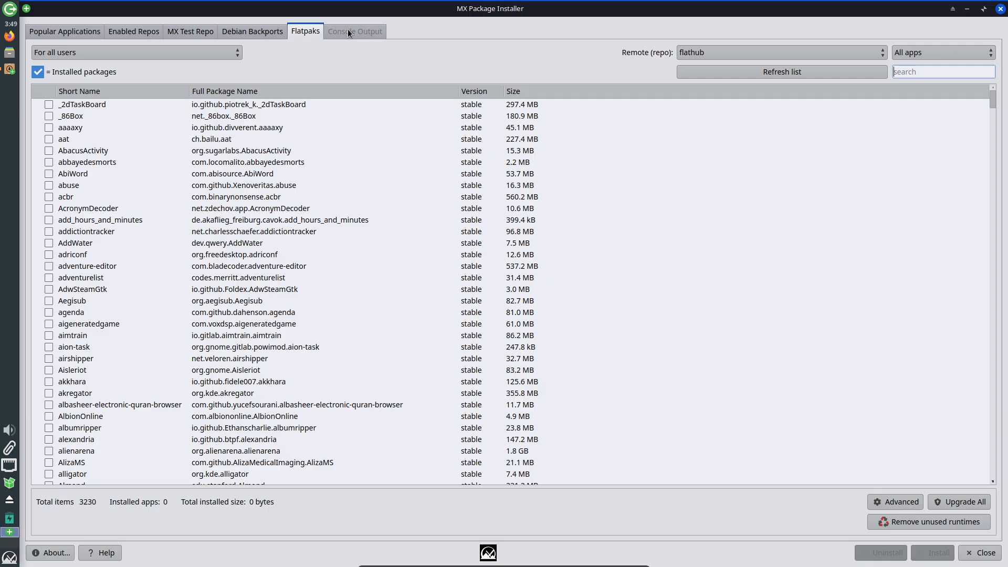
mouse_move(360, 37)
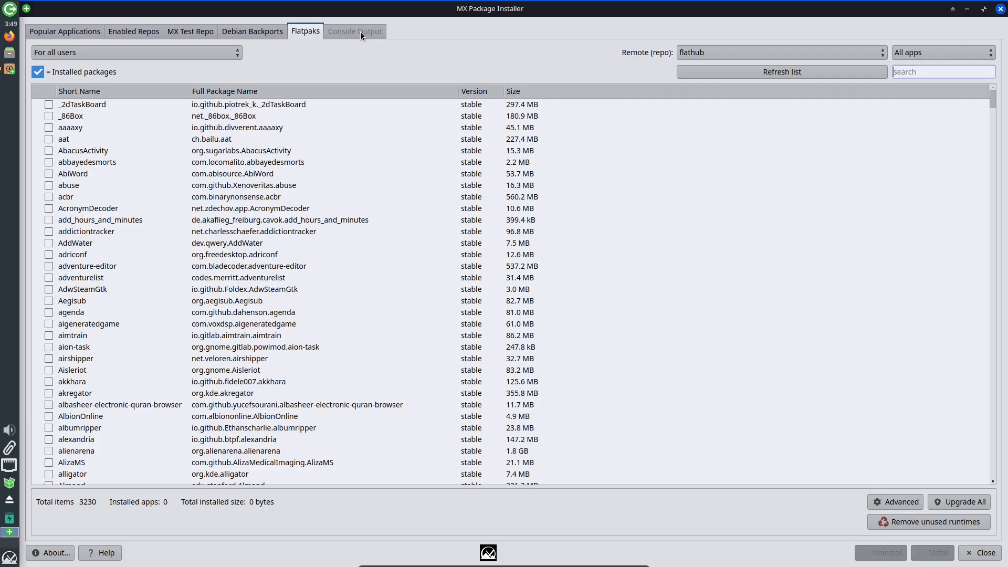
click(984, 552)
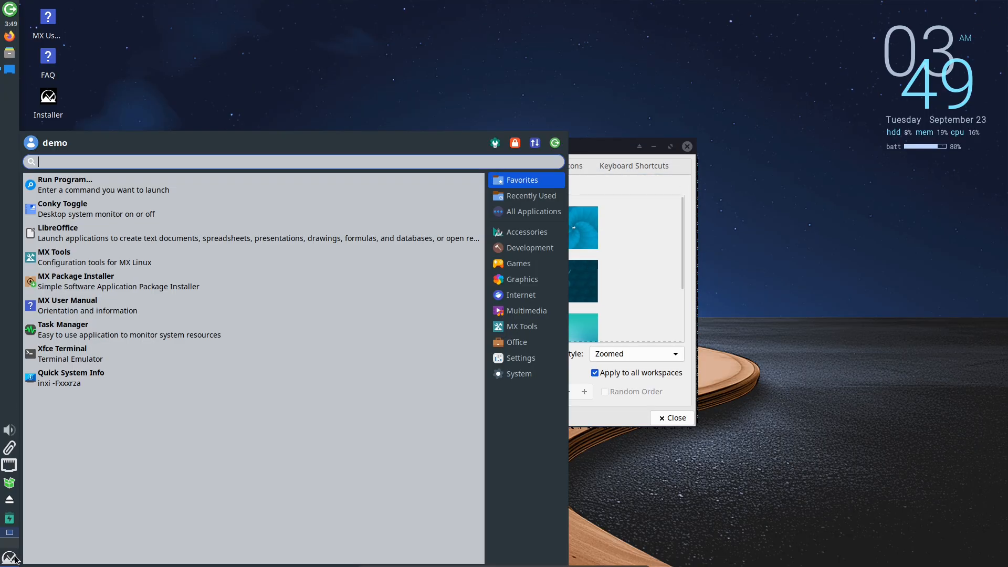
Step through the Accessories, Development, Internet, Office and Settings categories.
click(524, 231)
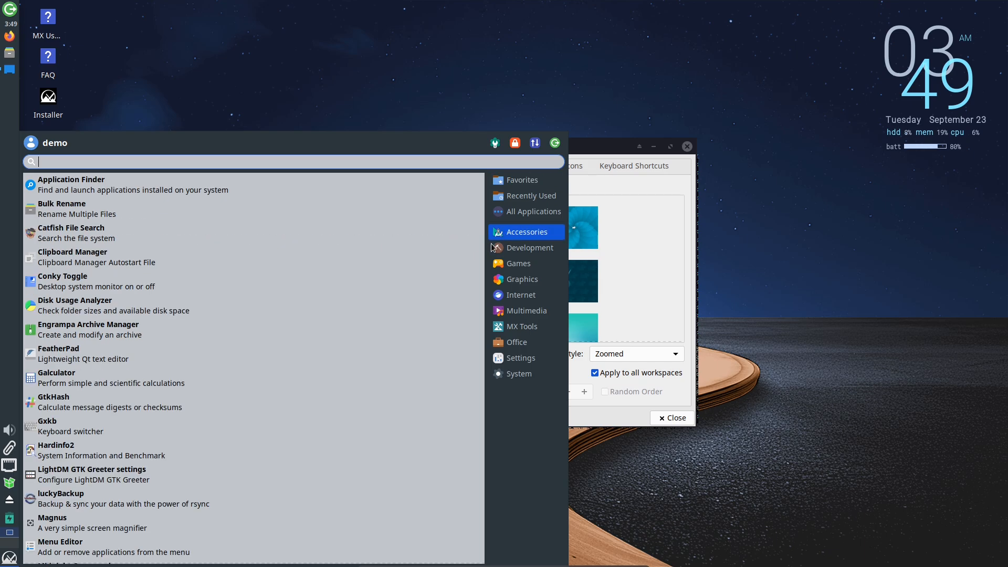
click(530, 247)
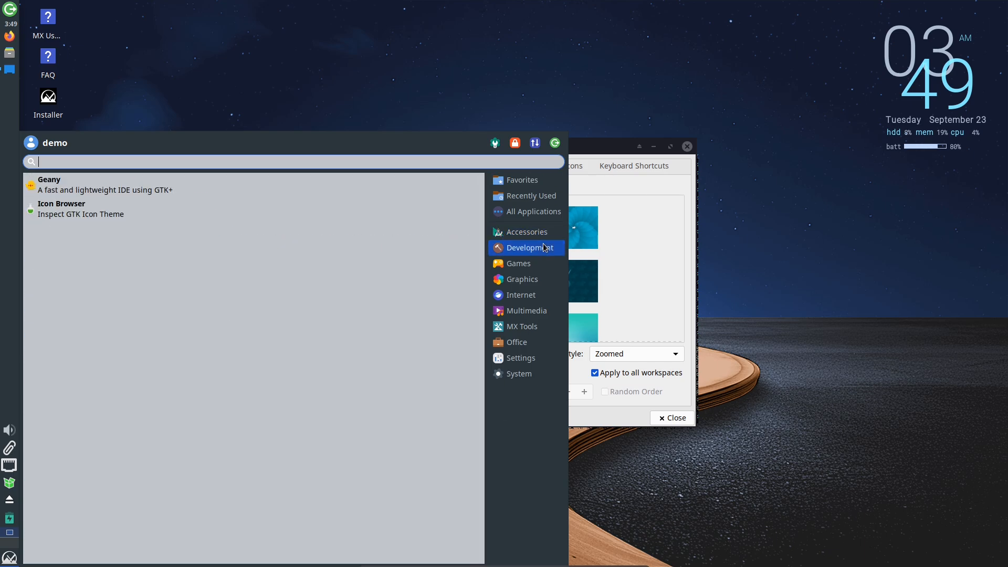
click(521, 294)
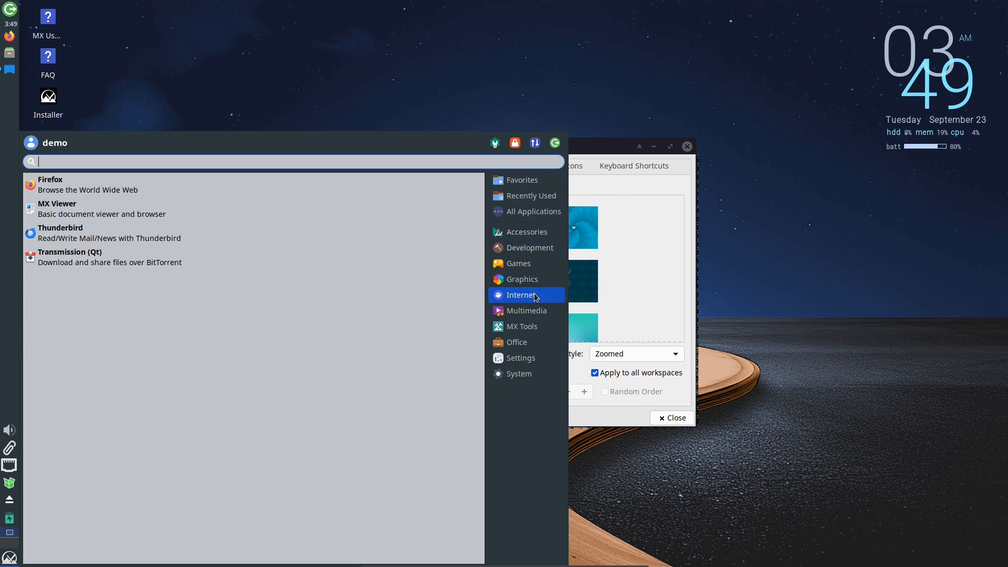
click(516, 342)
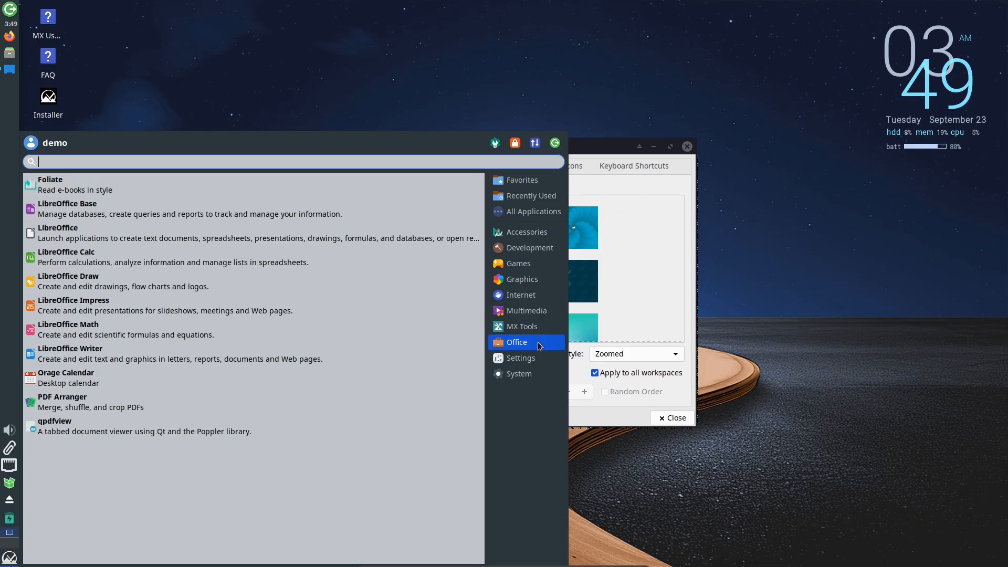
click(519, 358)
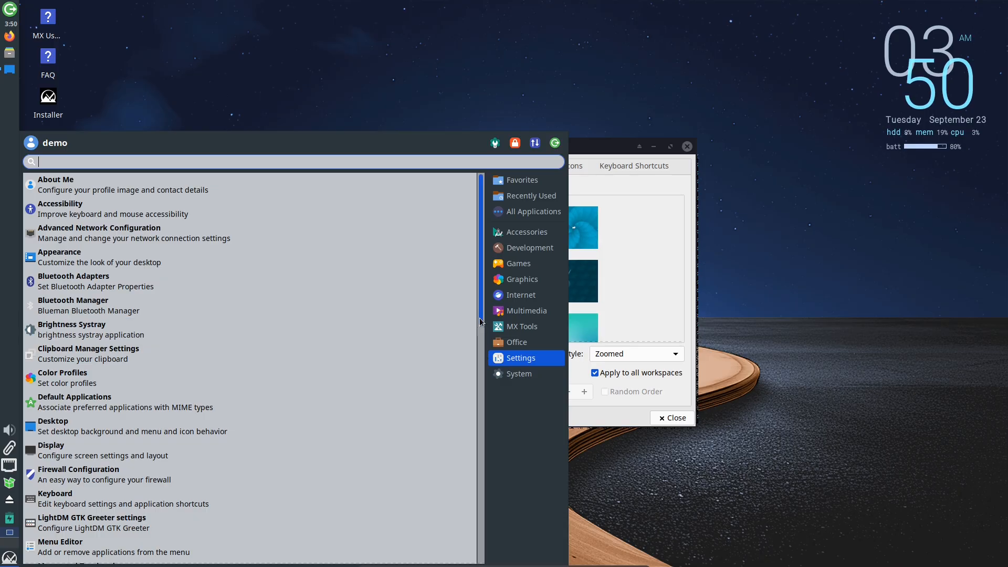
scroll(down, 3)
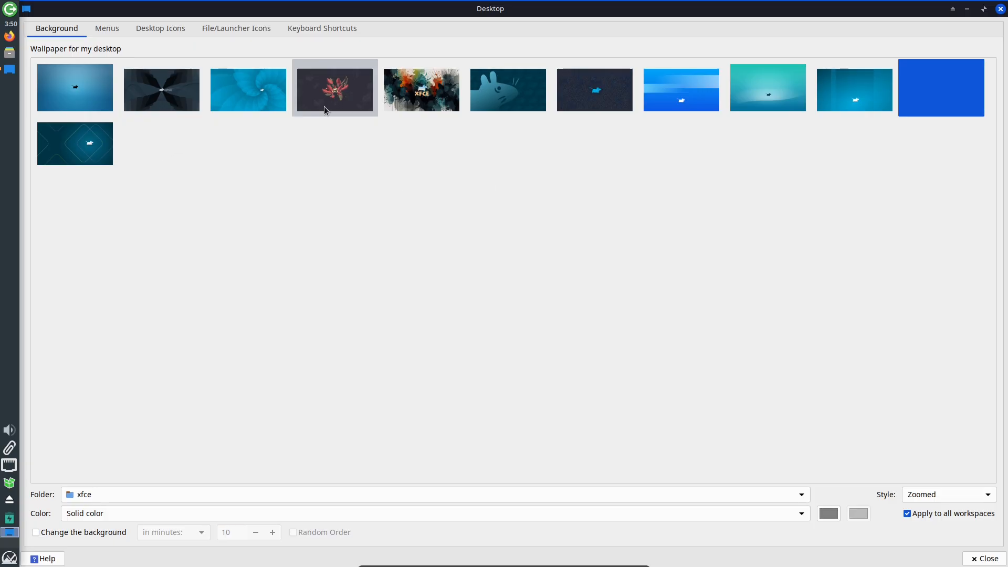
Review the Desktop Icons and Keyboard Shortcuts tabs, then close Desktop Settings.
click(159, 28)
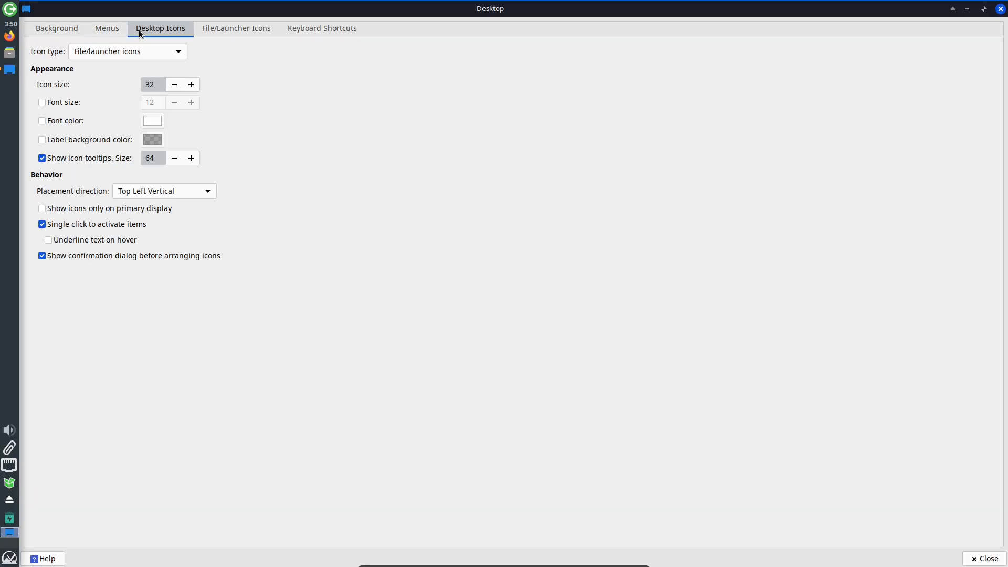
click(321, 28)
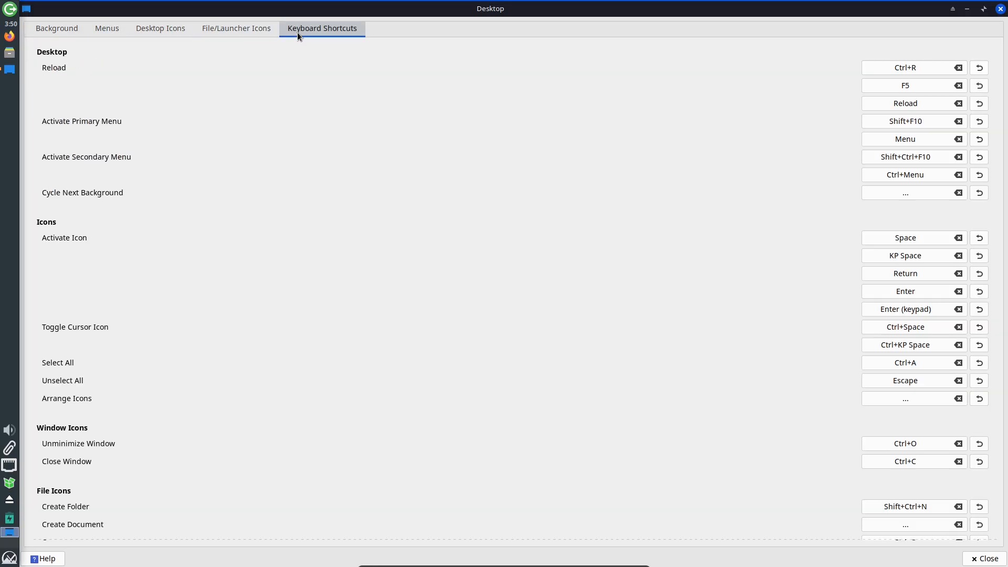
click(981, 559)
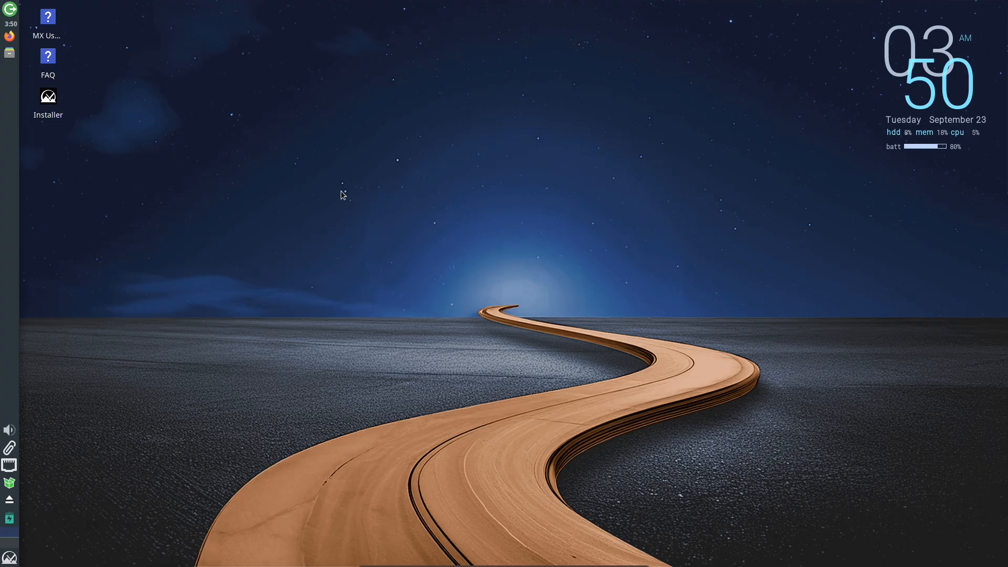